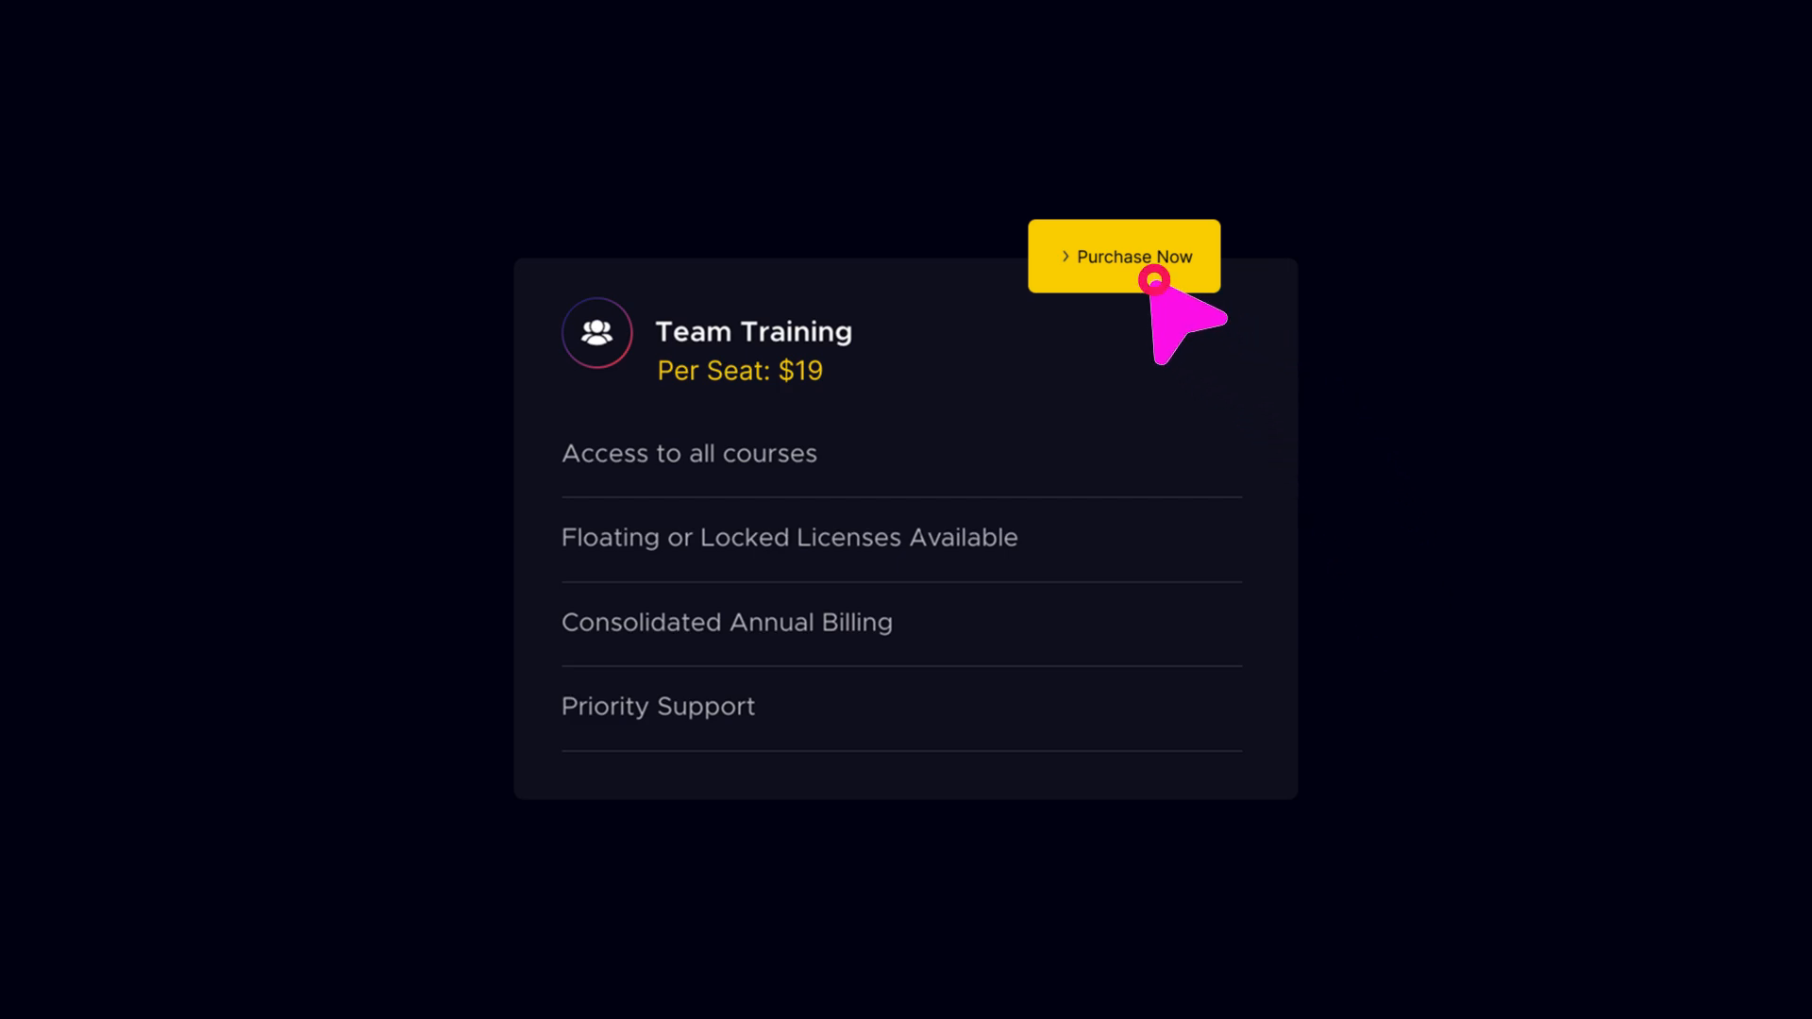
# Step: Choose StoreEngine as the eCommerce Engine under Payments, leaving the change unsaved
pyautogui.click(1150, 276)
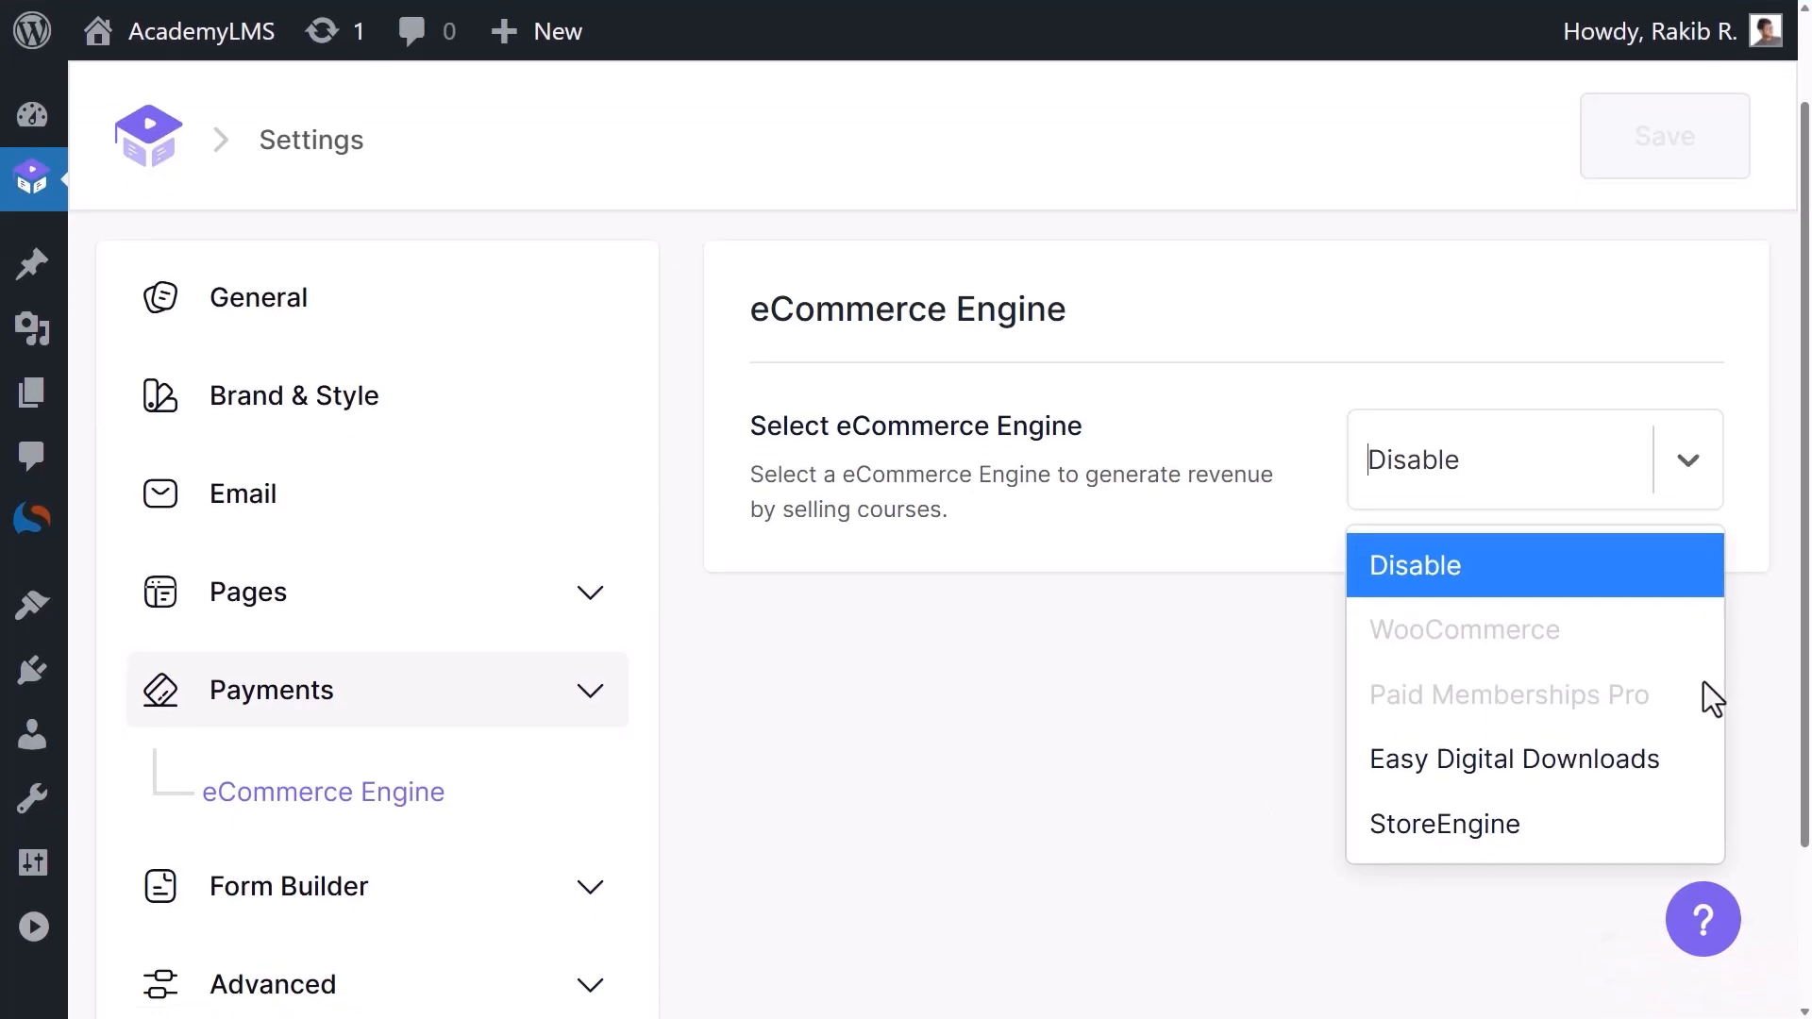
pyautogui.click(1444, 823)
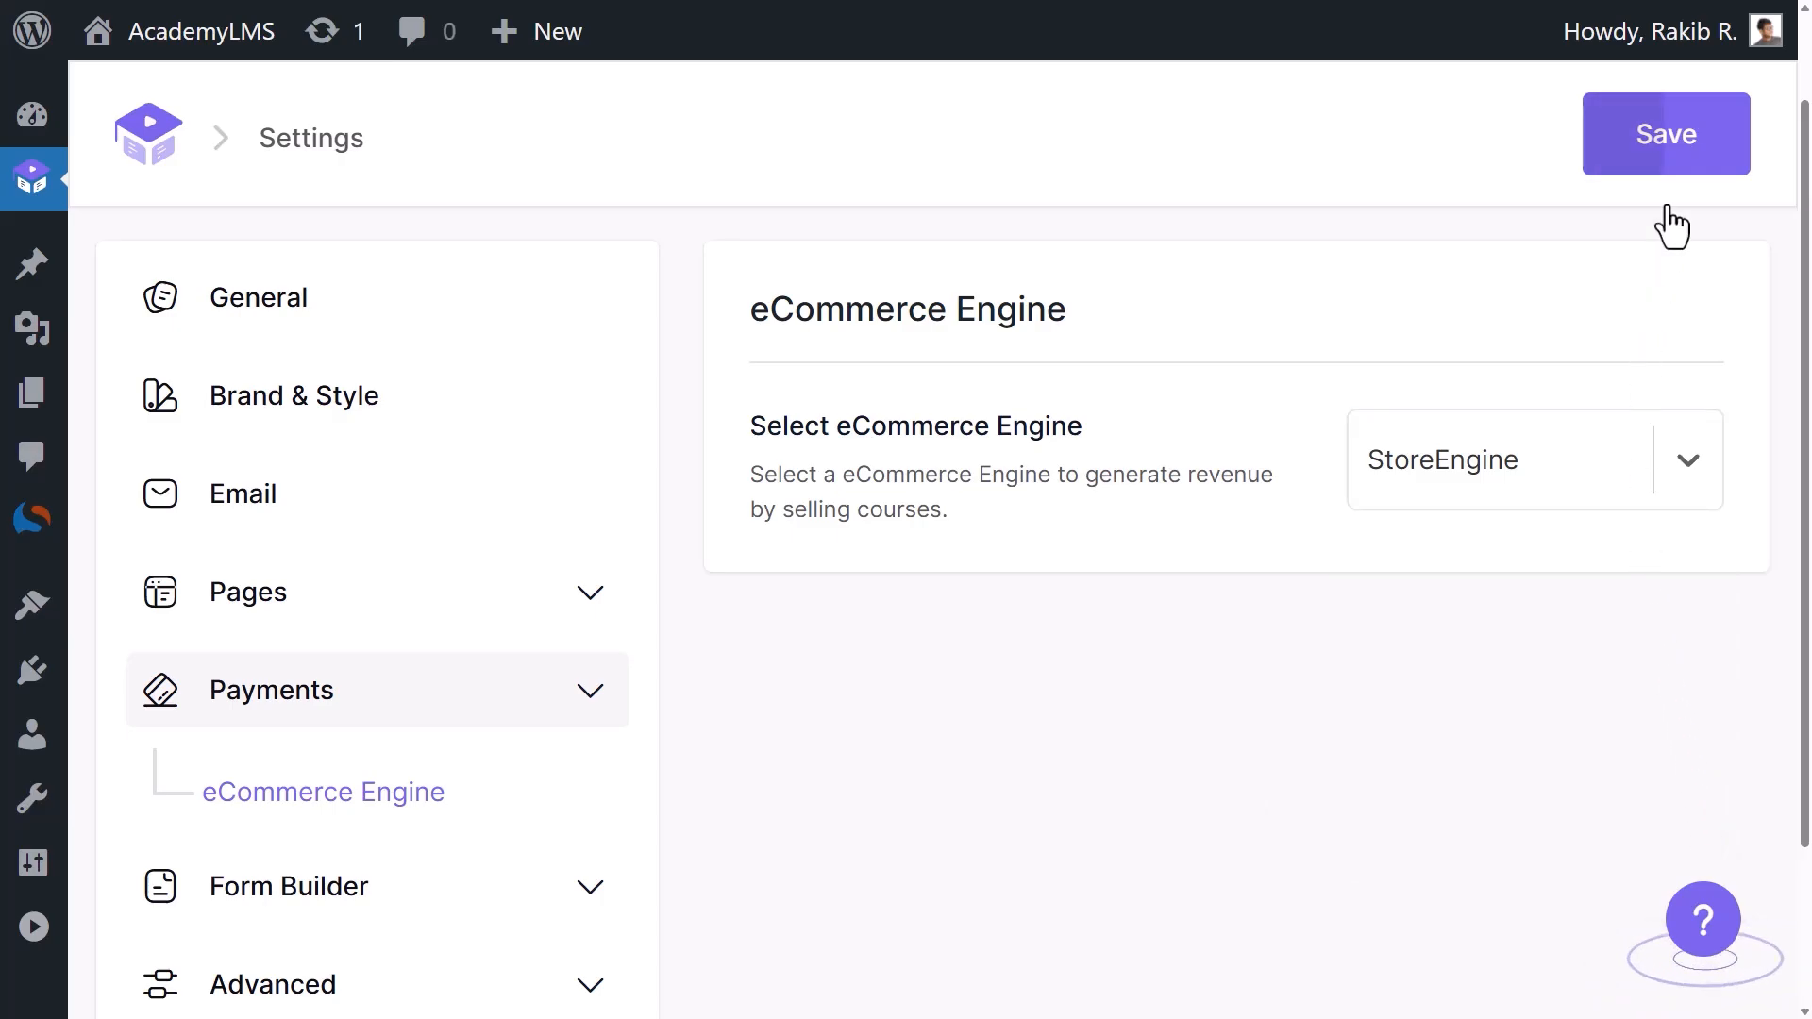